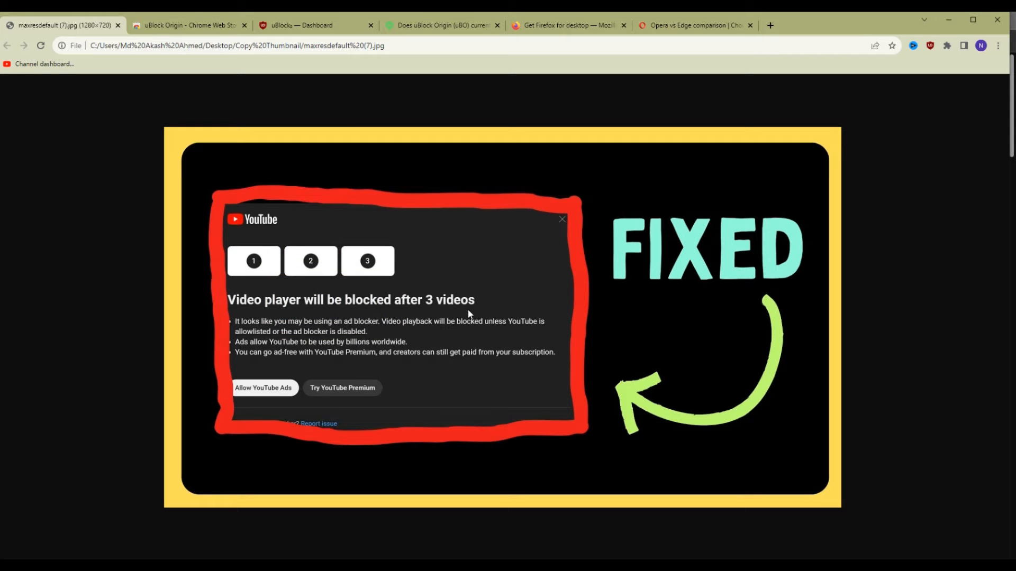
mouse_move(344, 274)
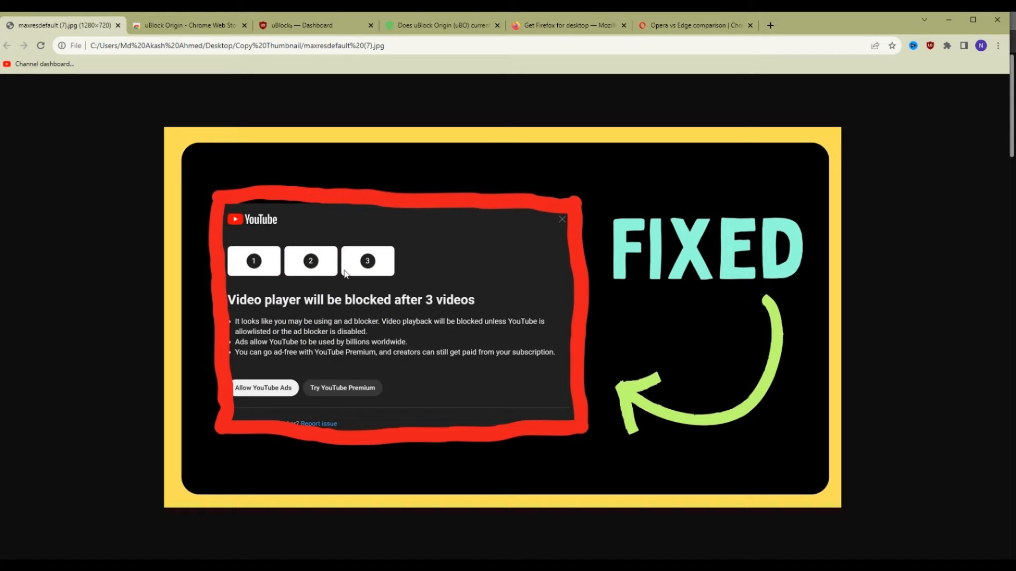
mouse_move(327, 220)
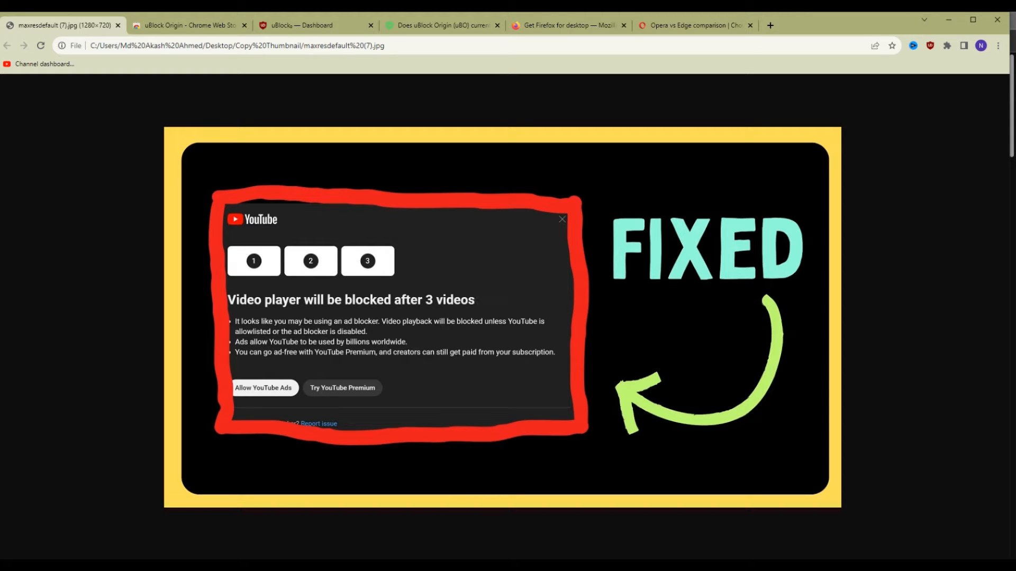
mouse_move(319, 246)
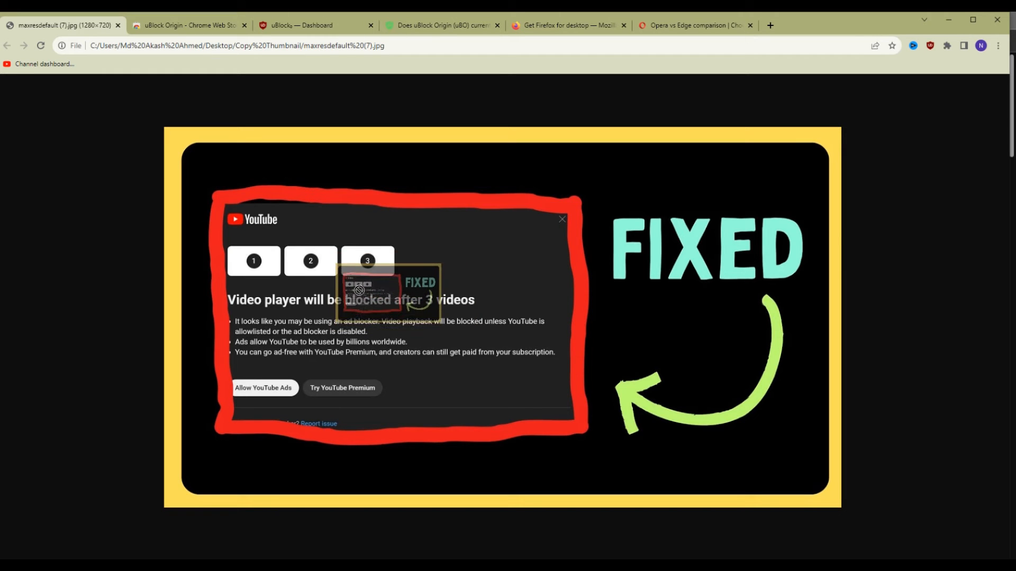
mouse_move(205, 133)
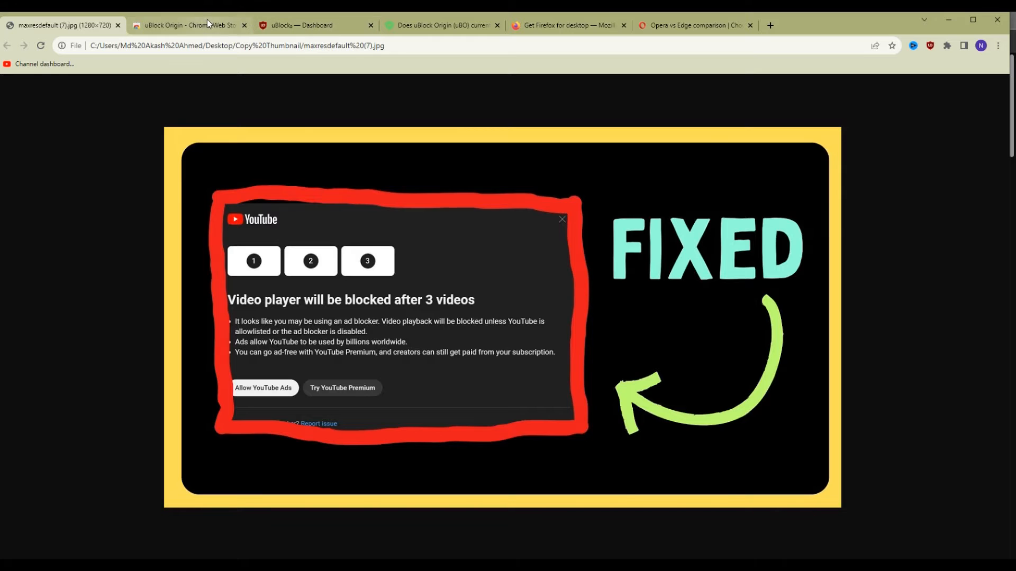
Step: Cycle through the uBlock dashboard, Firefox and Opera tabs, ending on the uBlock Origin store listing
left_click(188, 25)
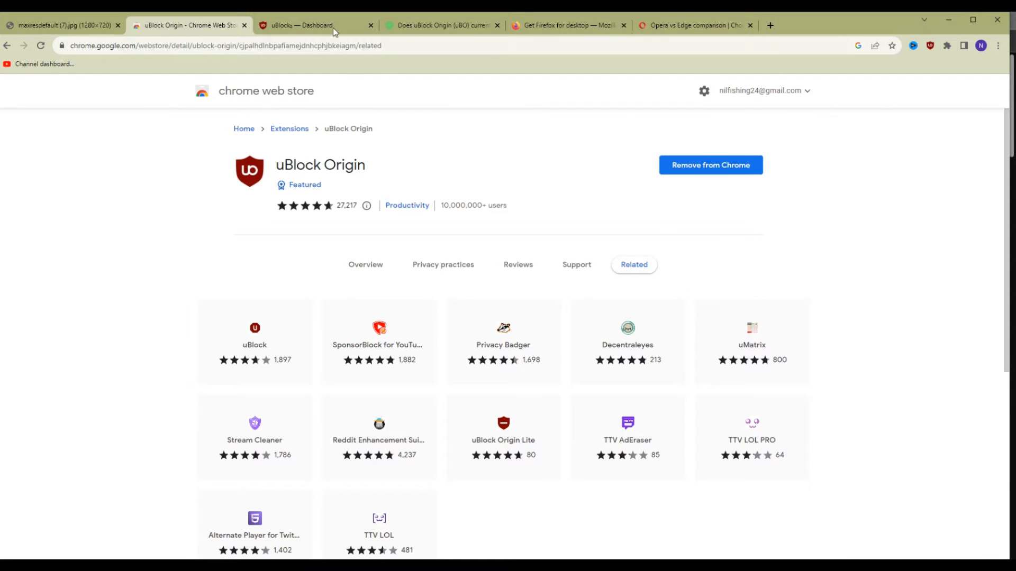
left_click(298, 25)
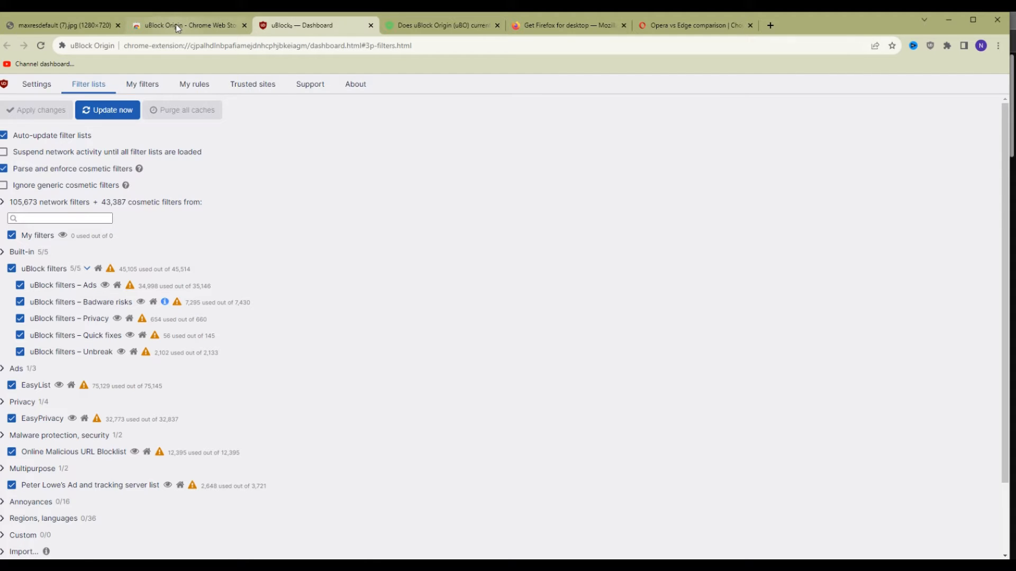
left_click(566, 26)
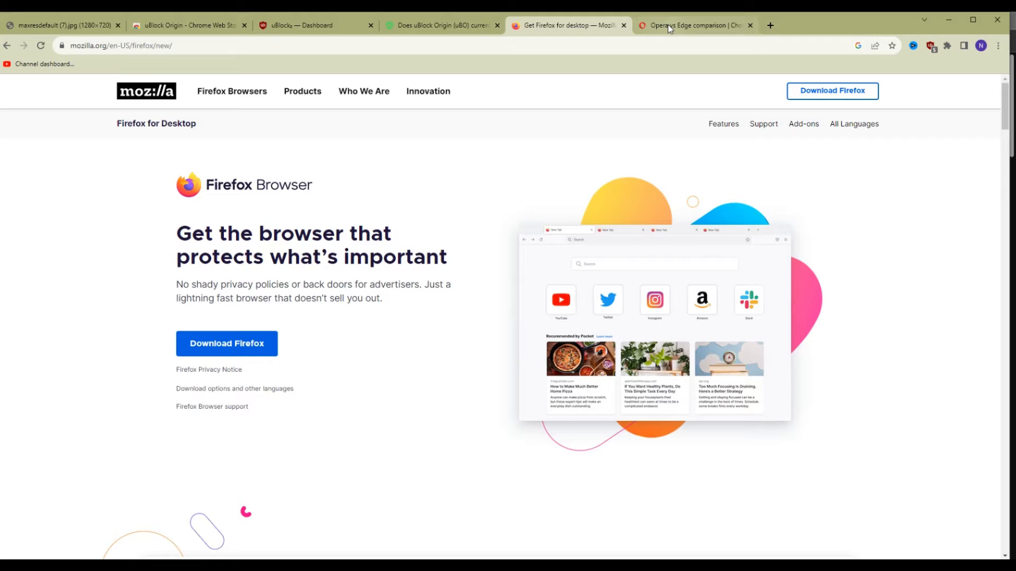
left_click(693, 25)
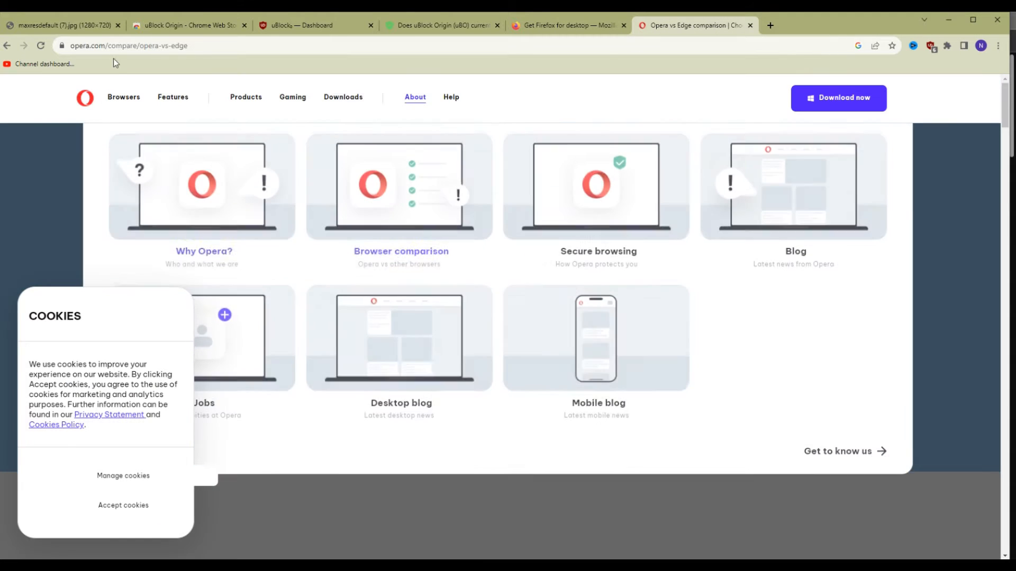
left_click(188, 25)
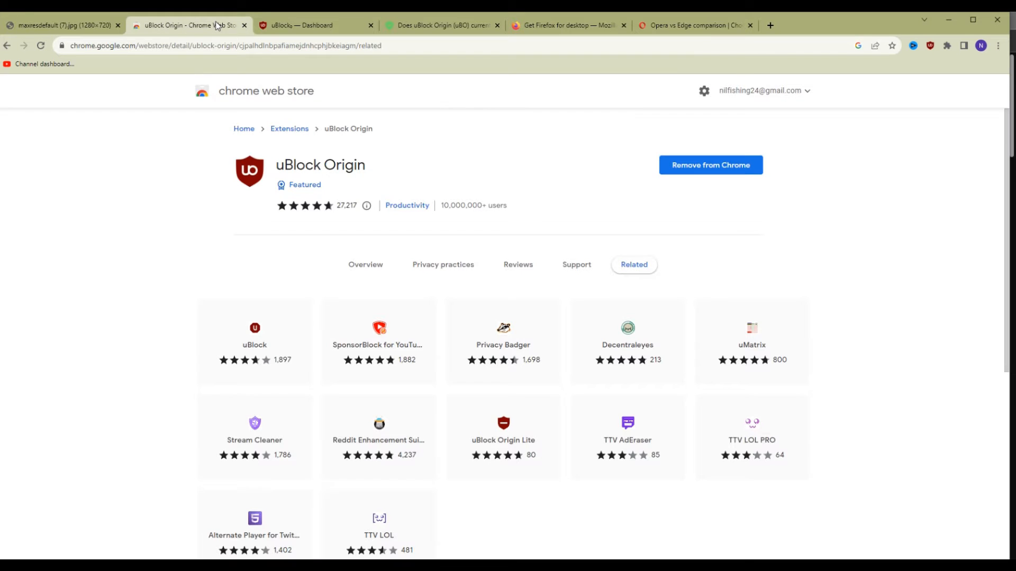
mouse_move(487, 156)
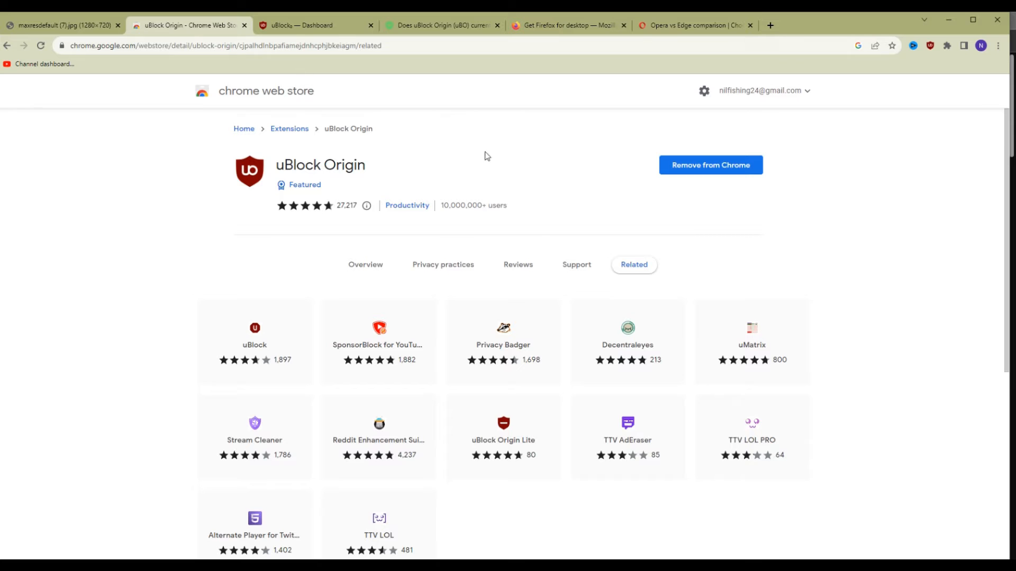
Step: Purge all caches and update uBlock Origin's filter lists from the dashboard's Filter lists tab
left_click(297, 25)
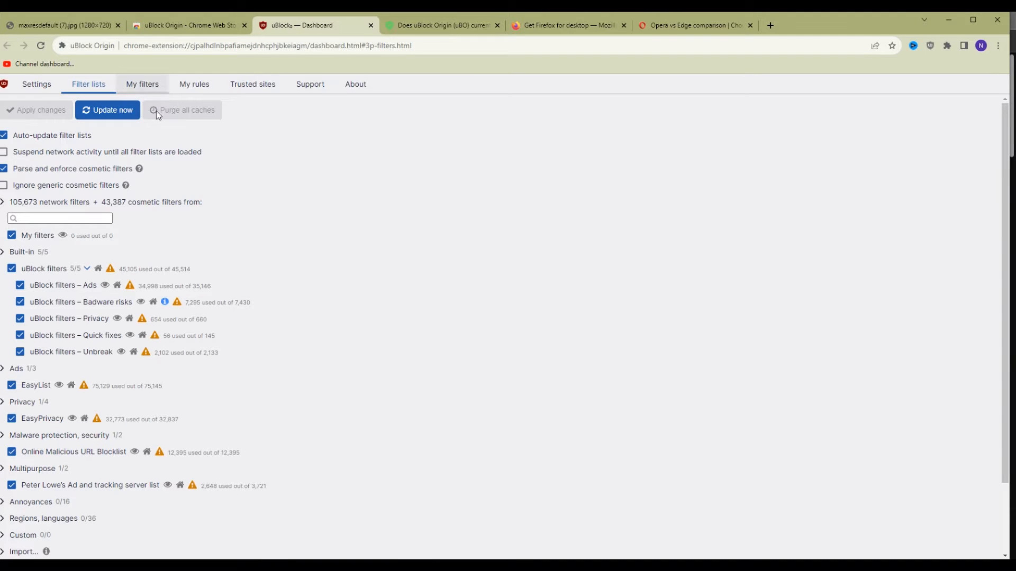
mouse_move(133, 172)
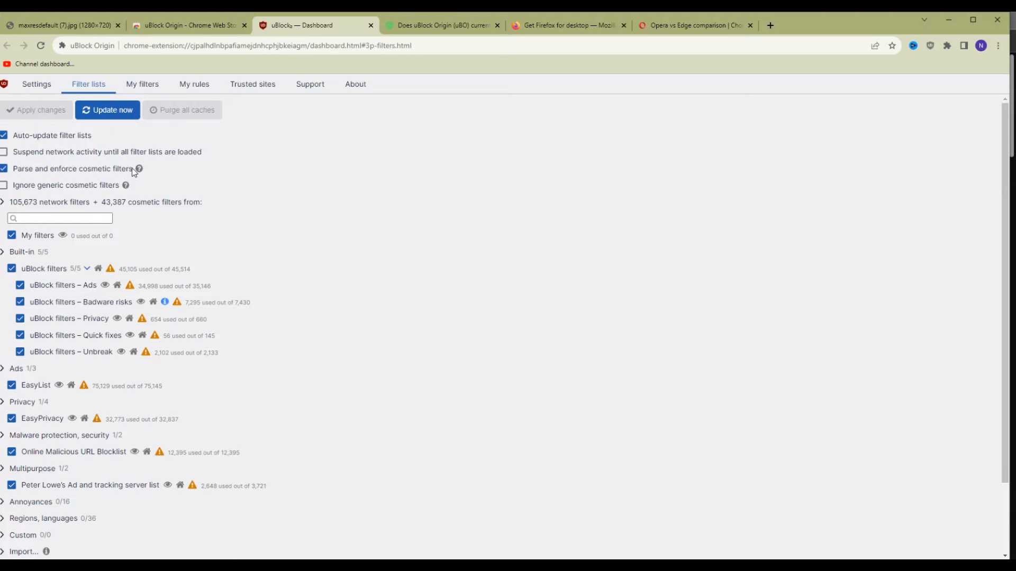
mouse_move(180, 267)
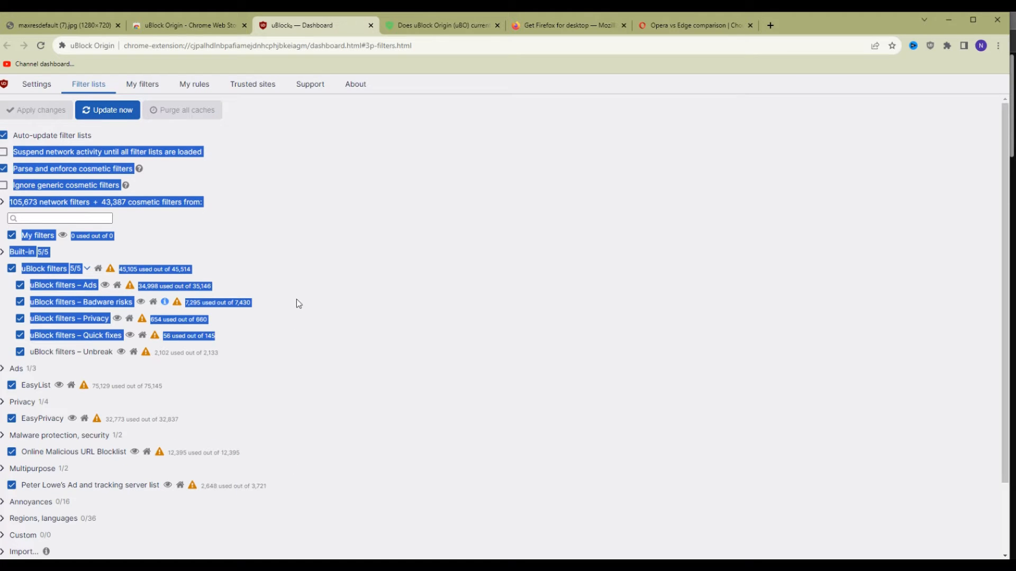
left_click(297, 303)
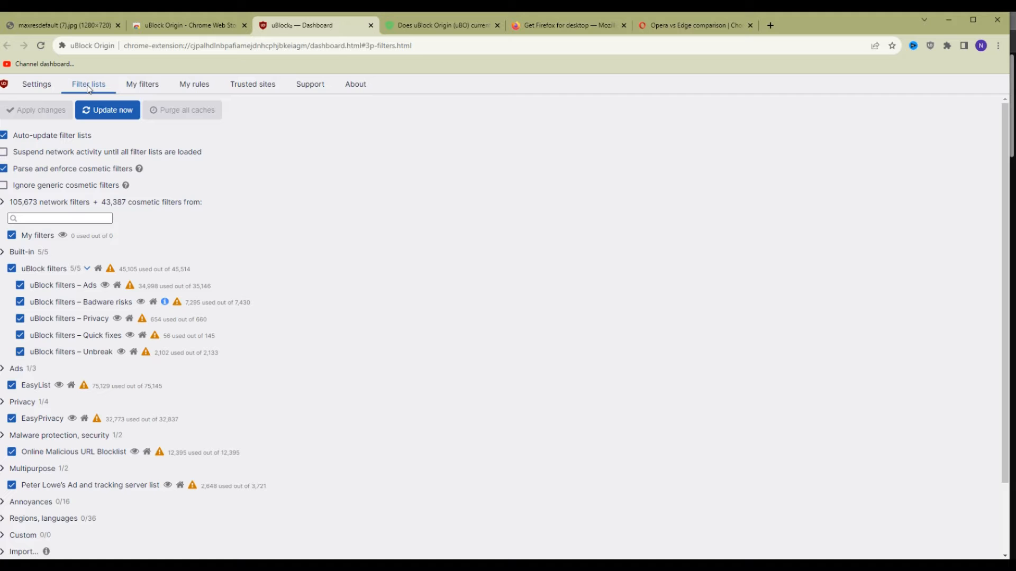
mouse_move(152, 132)
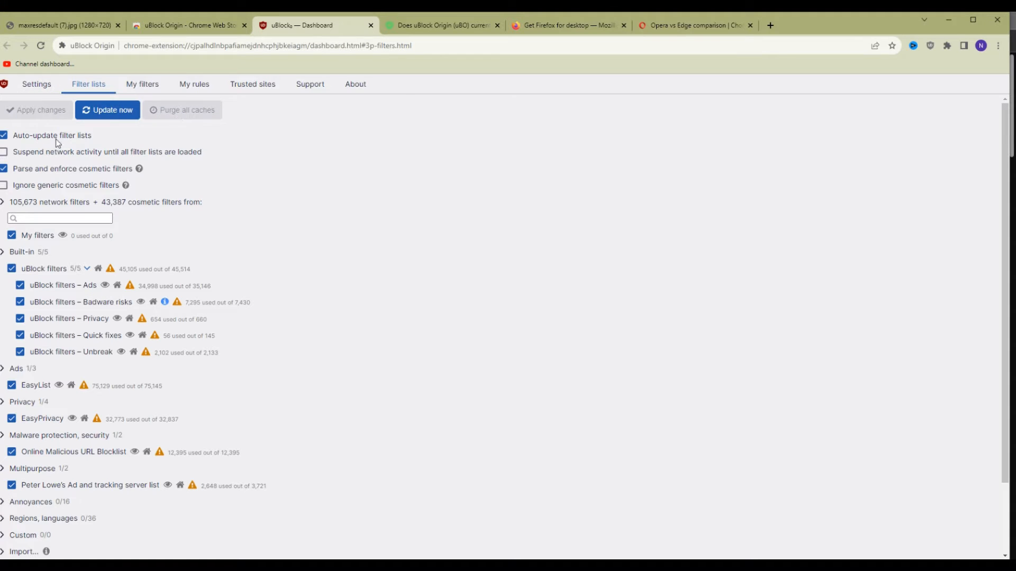
left_click(107, 109)
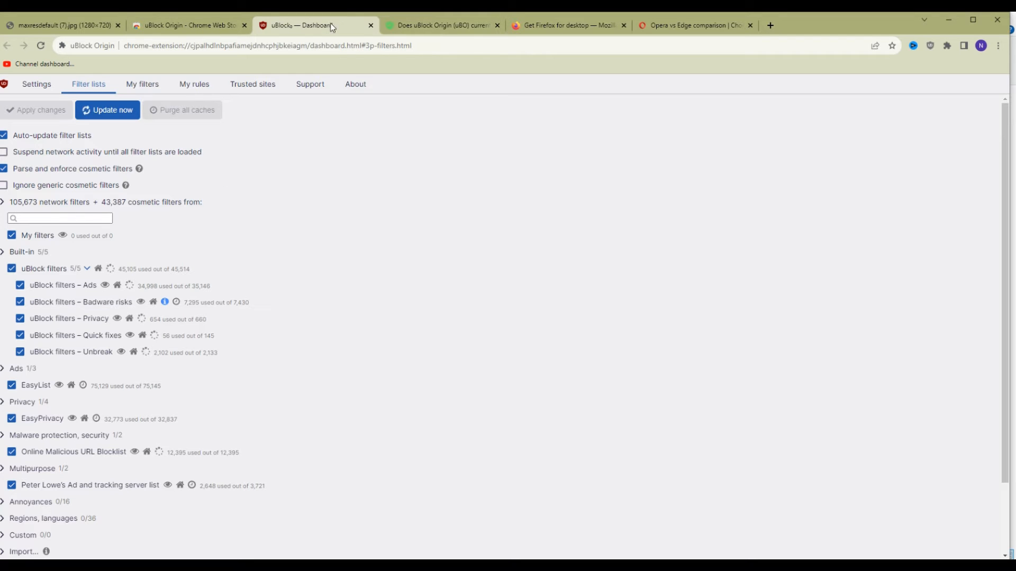
mouse_move(442, 25)
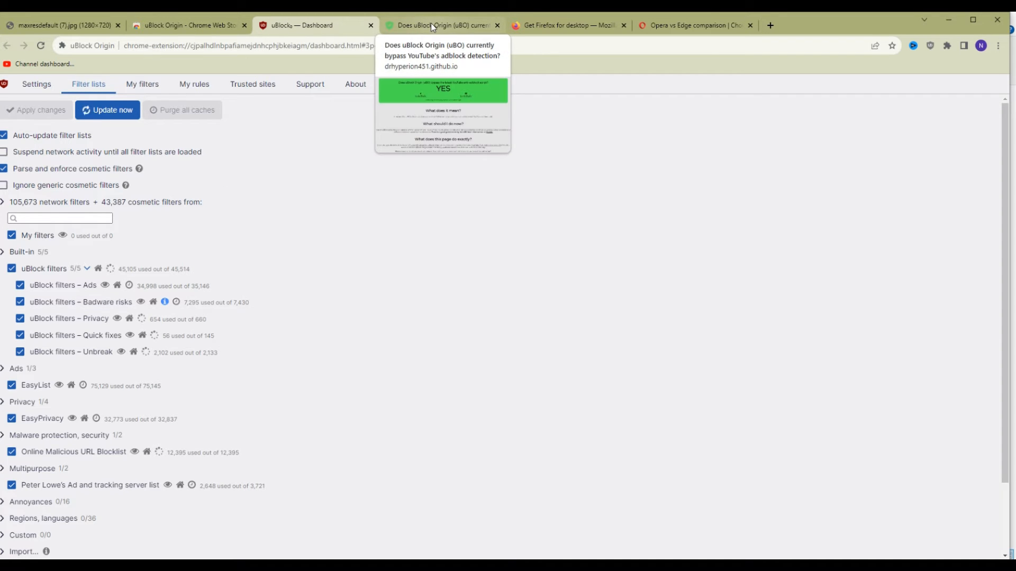
Step: Review the checker's YES result and fadc8afc script IDs, then return to the uBlock dashboard
left_click(441, 25)
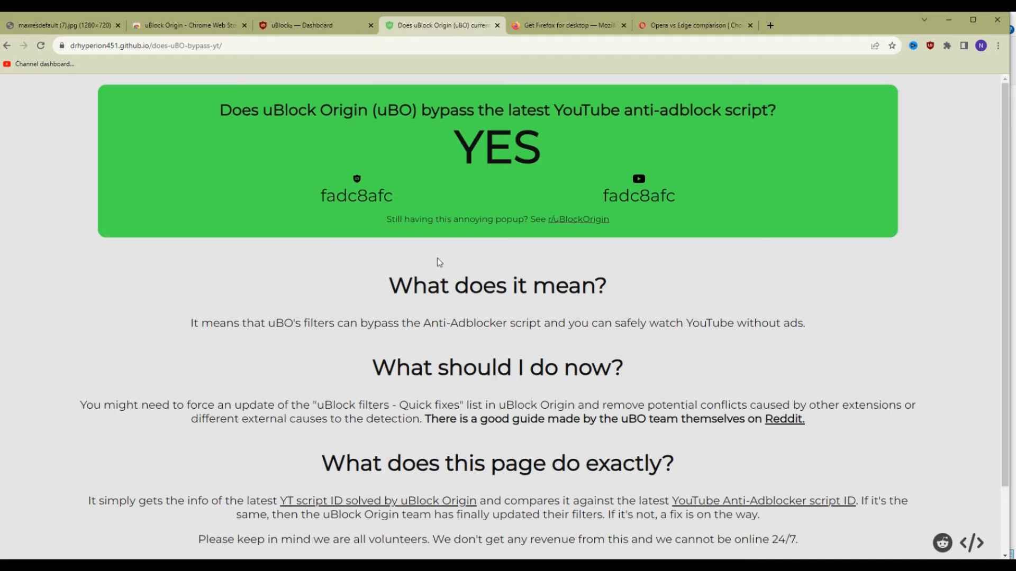
mouse_move(251, 522)
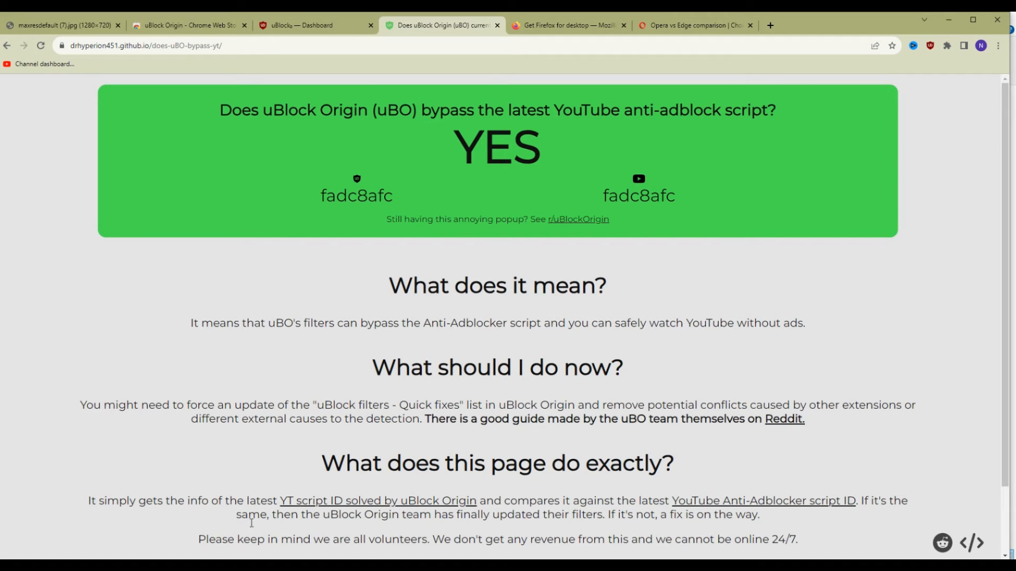
mouse_move(528, 128)
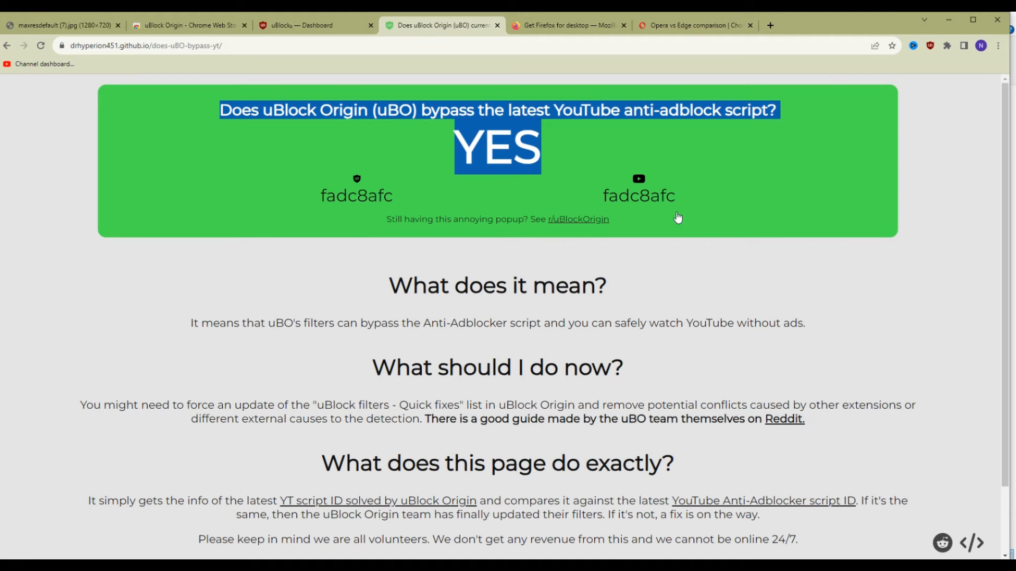
mouse_move(380, 219)
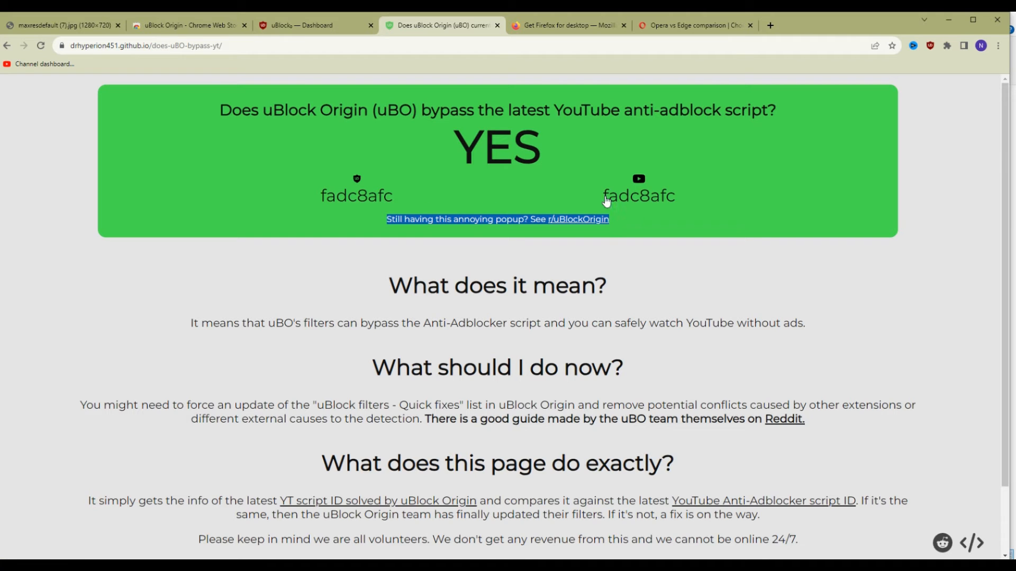
mouse_move(291, 186)
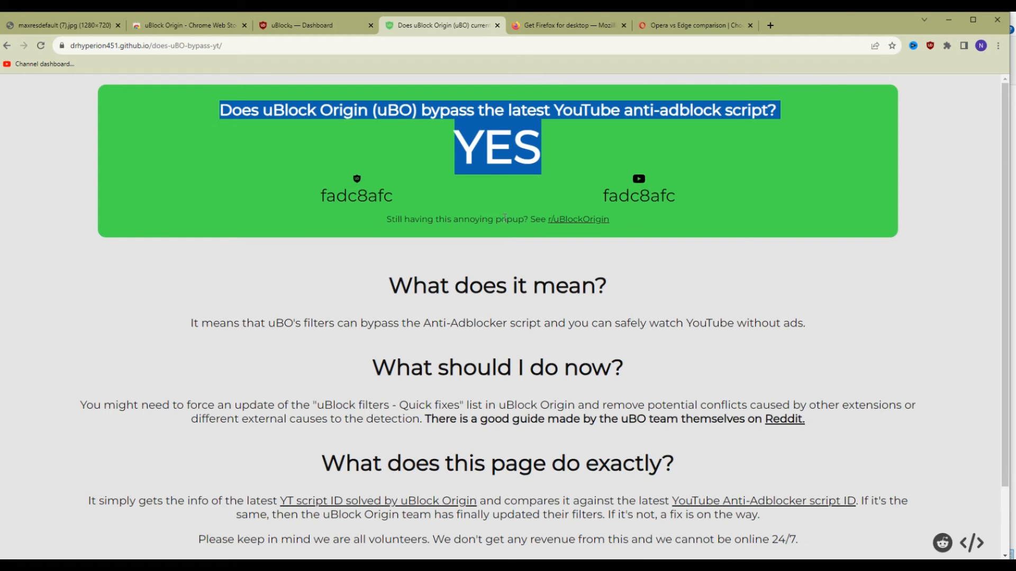
mouse_move(575, 222)
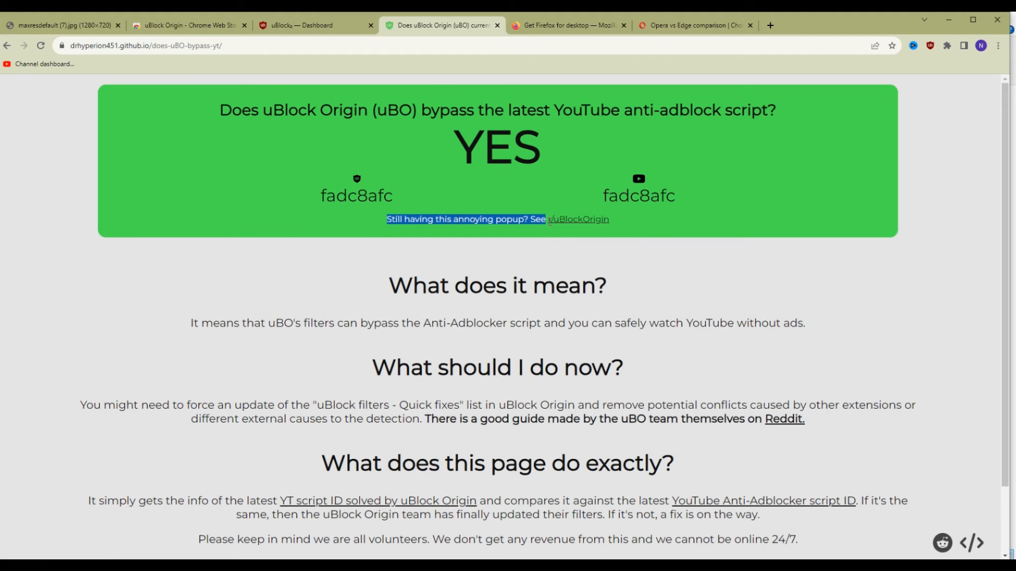
double_click(638, 196)
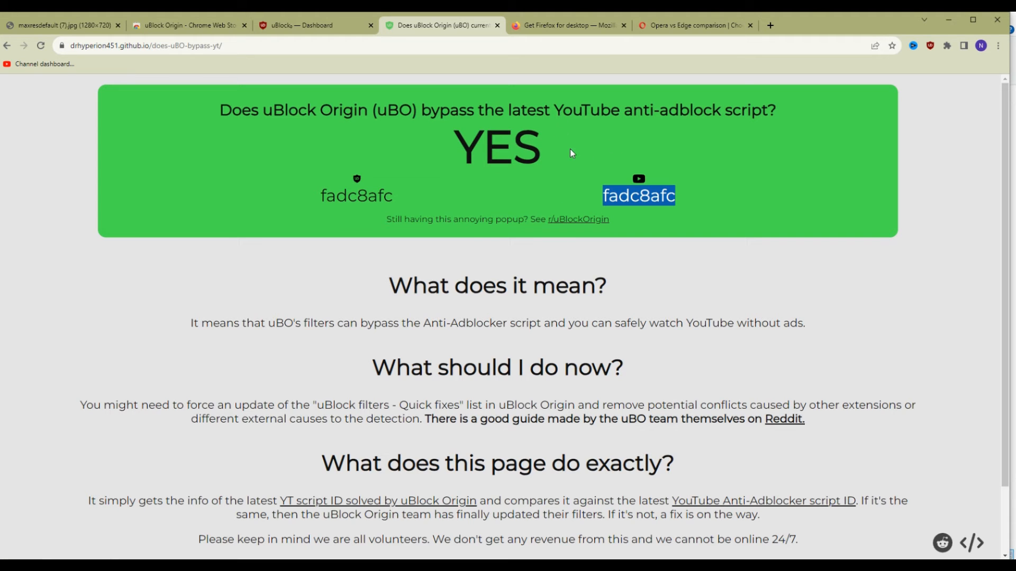
scroll("down", 3)
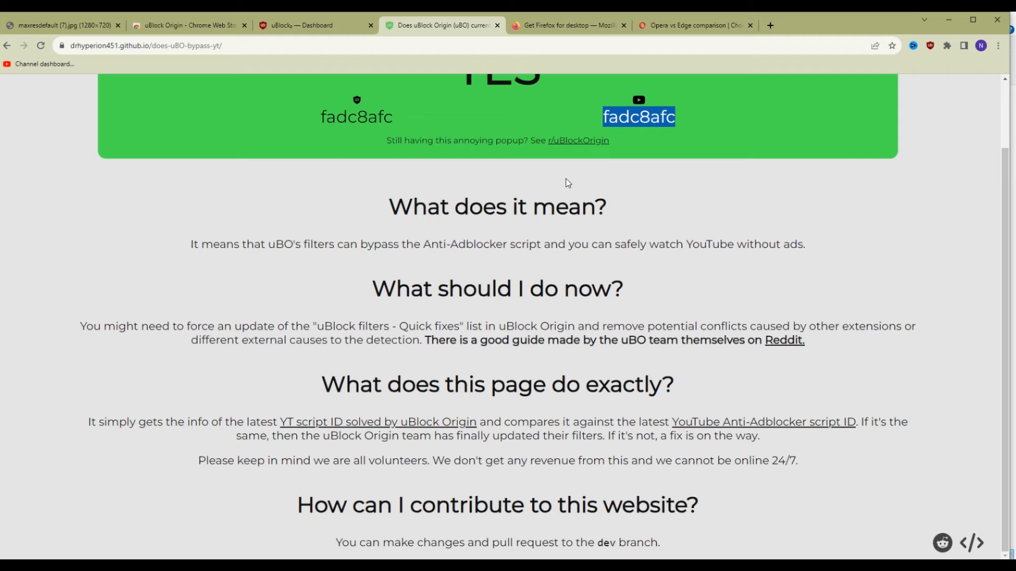
scroll("up", 3)
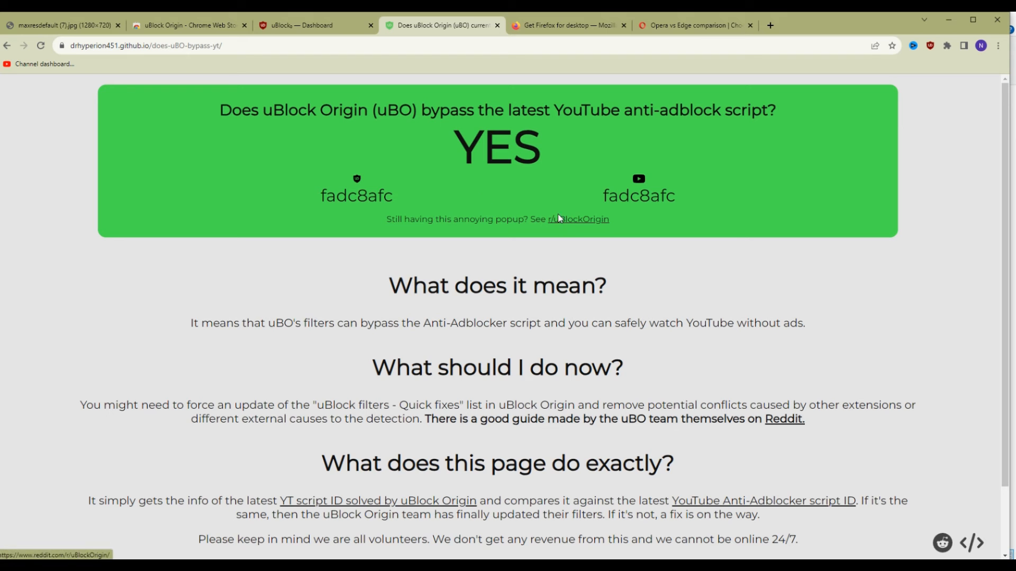
mouse_move(304, 26)
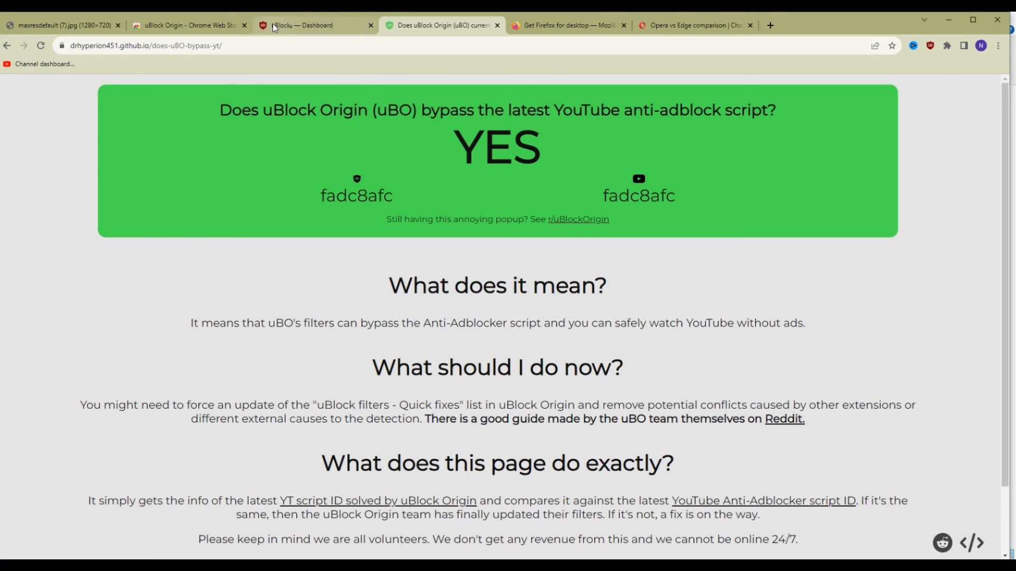
left_click(301, 25)
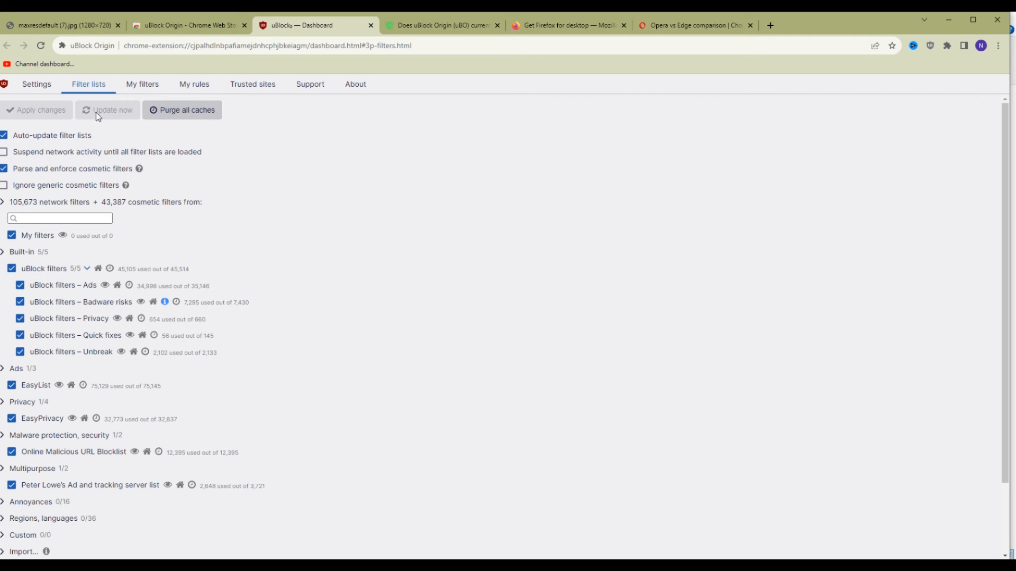
mouse_move(174, 198)
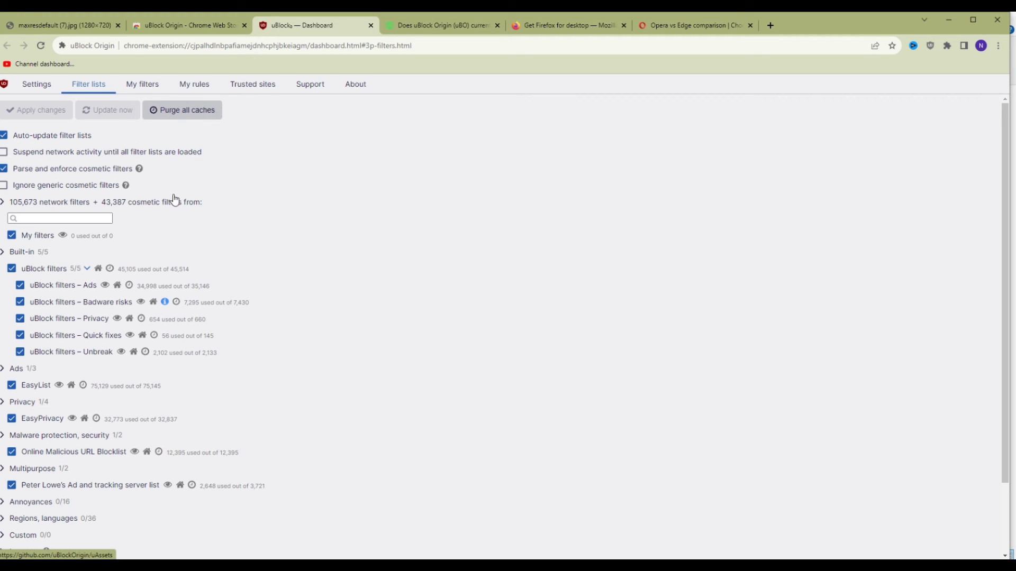
Step: Check the cosmetic filters setting, then go back to the anti-adblock checker page
double_click(72, 169)
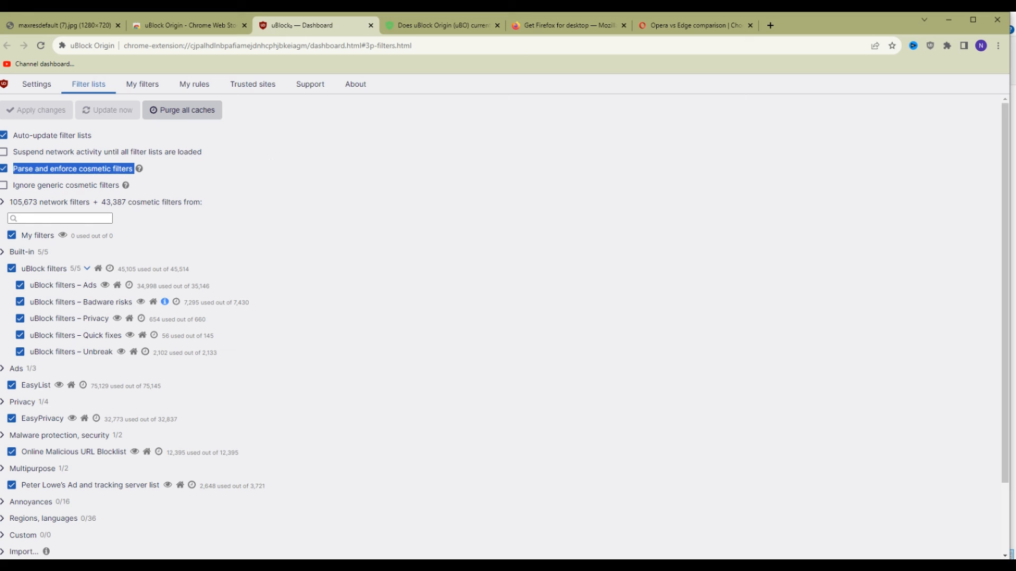
left_click(441, 25)
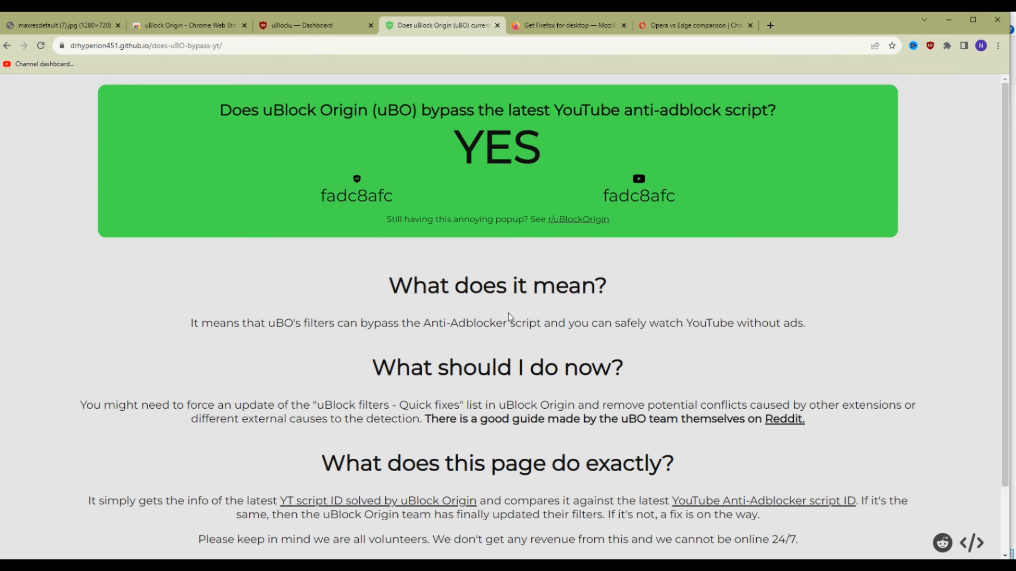
mouse_move(673, 344)
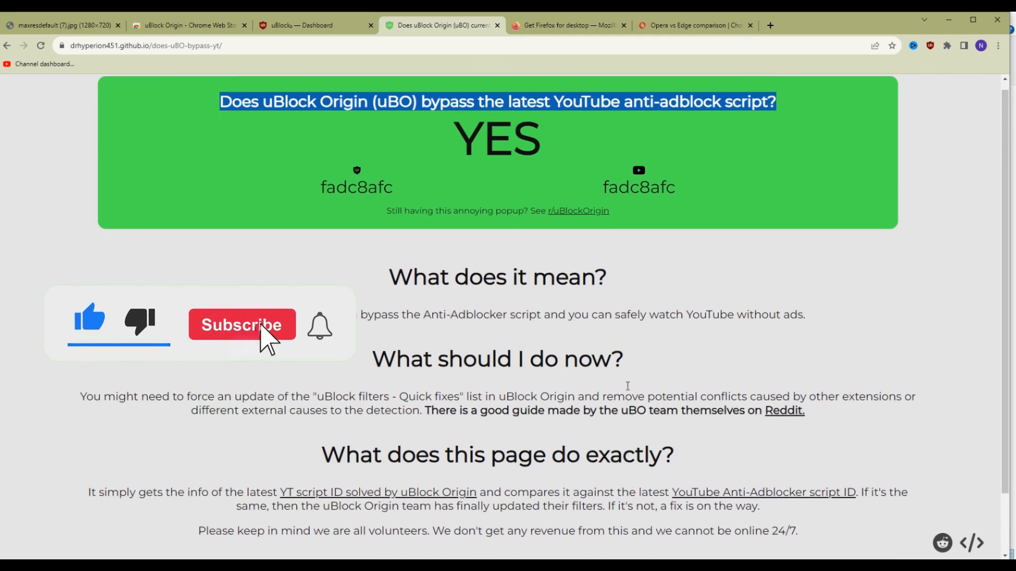
left_click(242, 324)
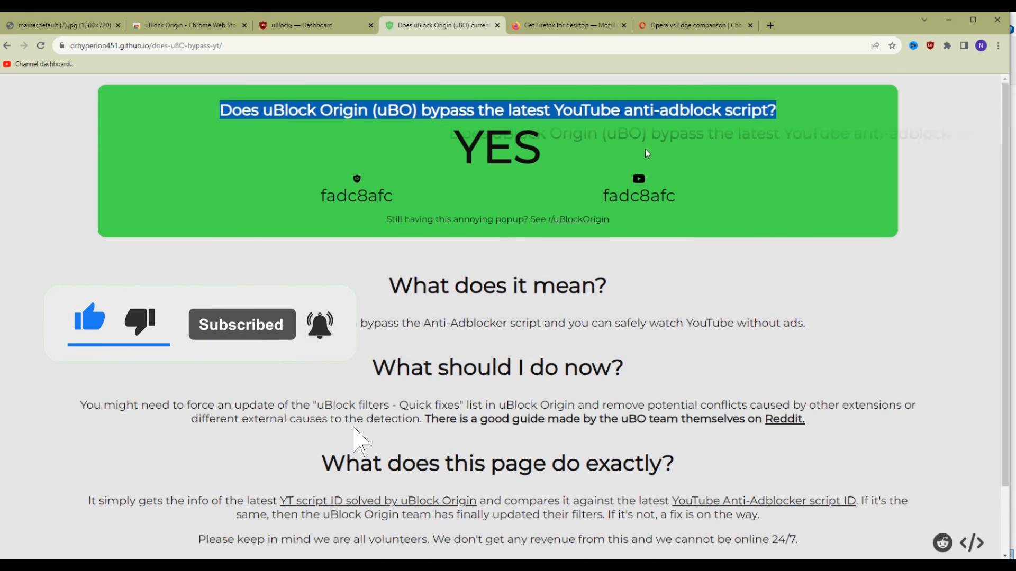